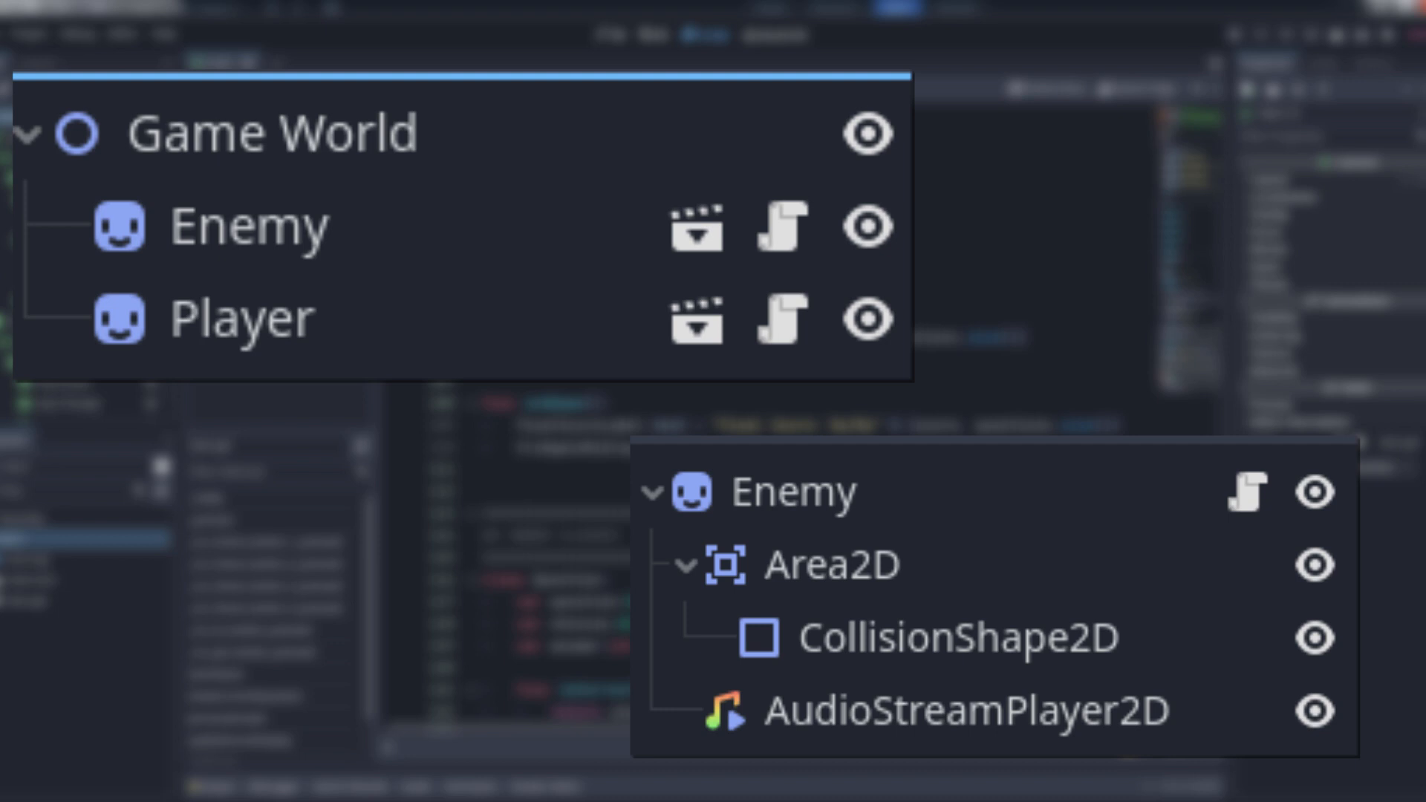
Write the enemy's _ready to reach the player via get_parent() and connect someSignal to do_something
type("get_parent().find_node()")
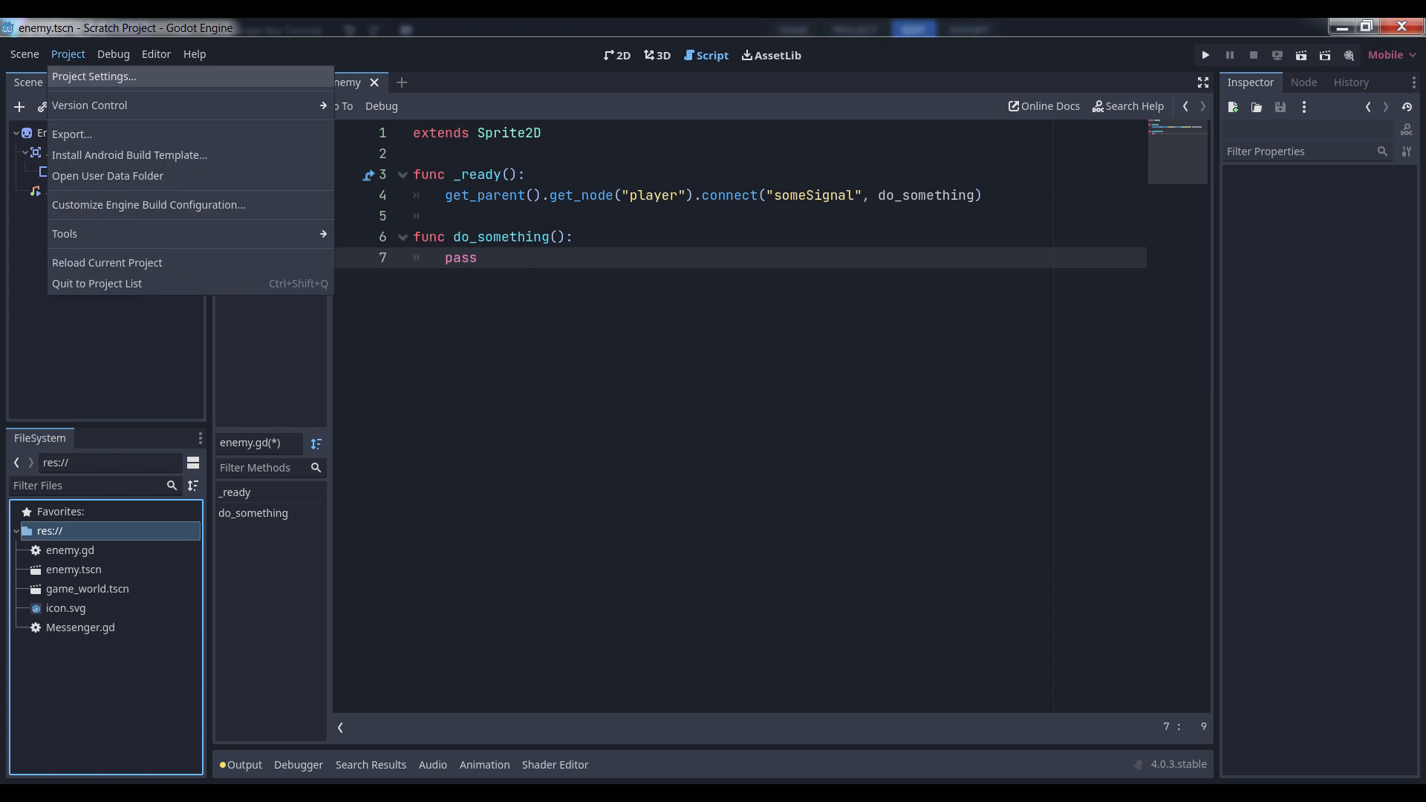
Show the Autoload page of Project Settings, which lists no global scripts yet
left_click(93, 75)
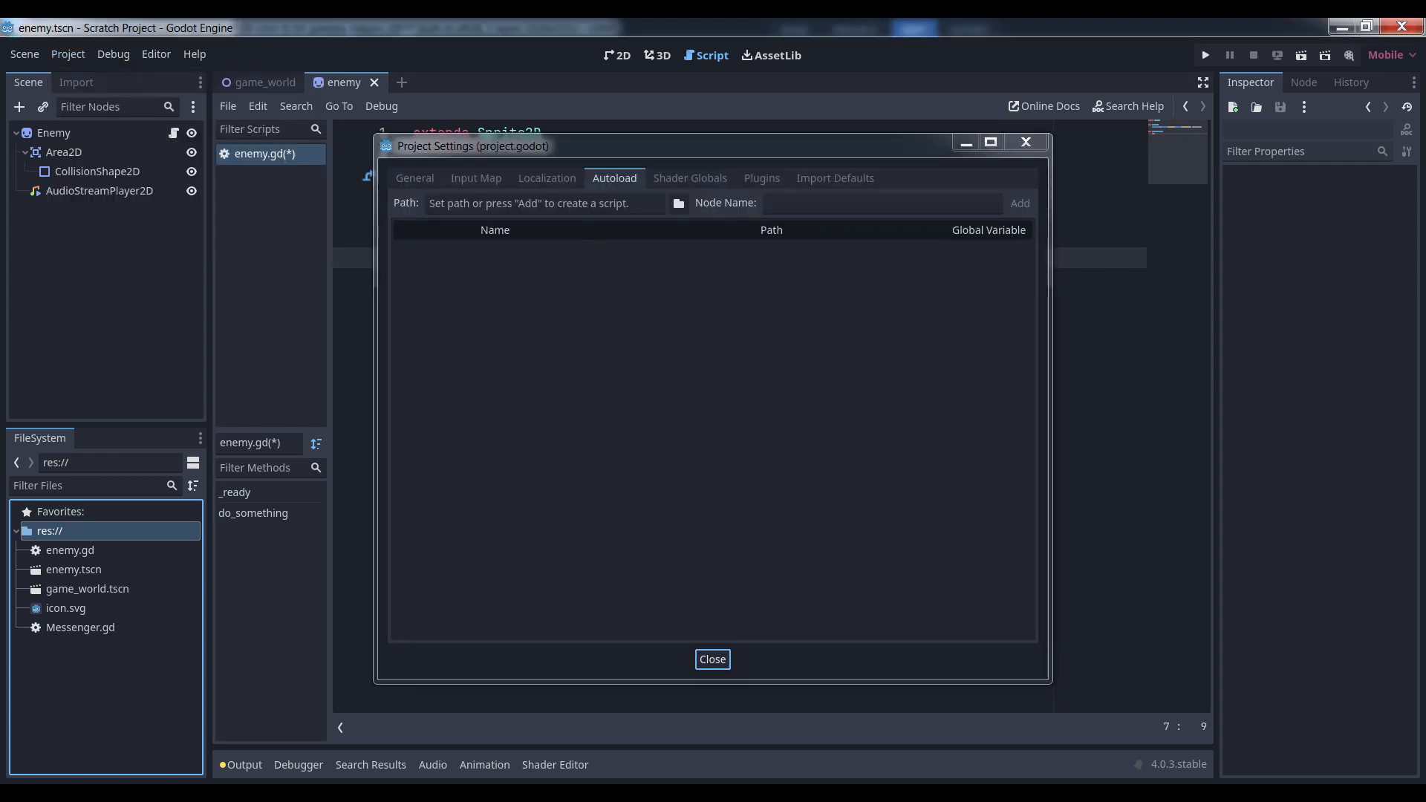
left_click(1019, 204)
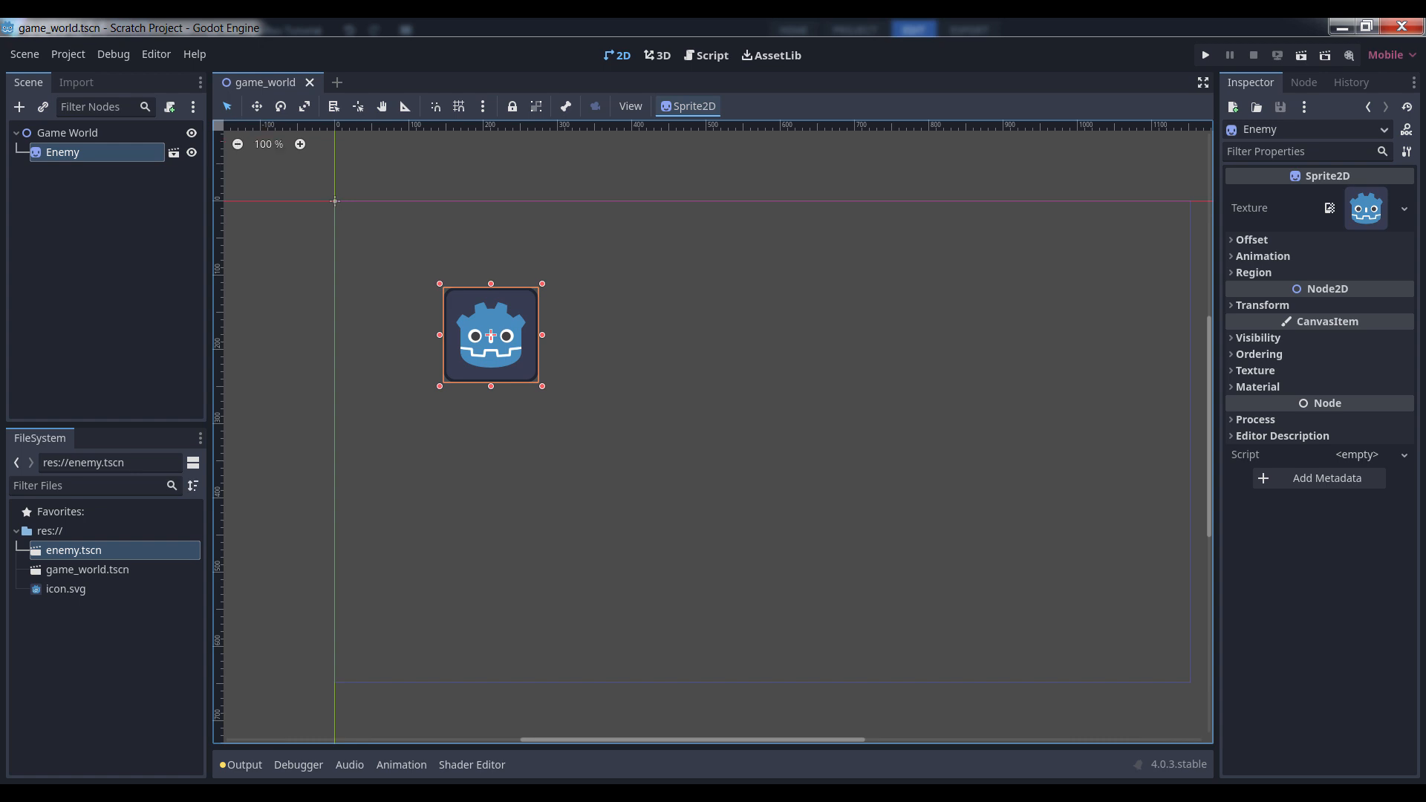
Bring up enemy.gd from the Enemy node, showing only an empty _ready function
left_click(712, 55)
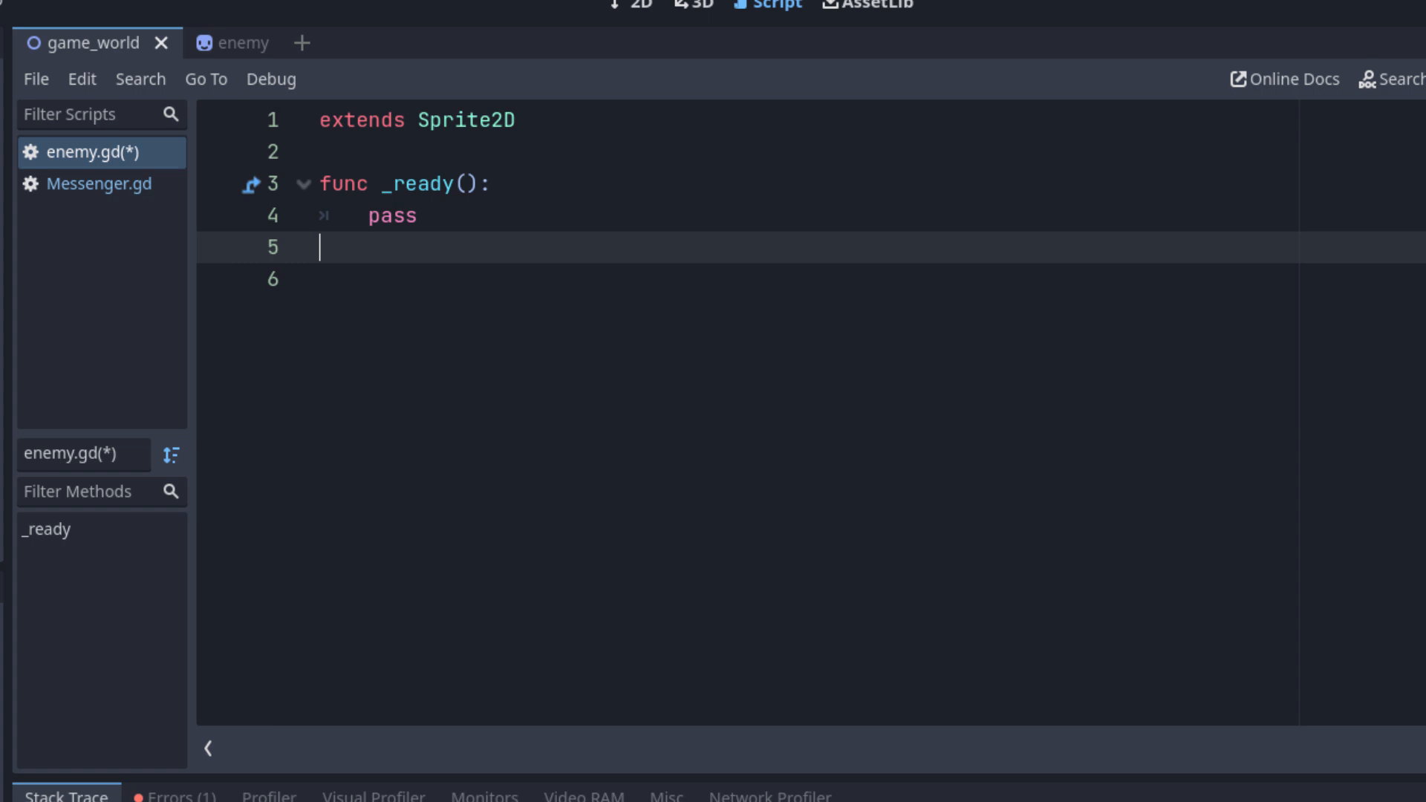
Write Messenger.connect("HELLO_WORLD", say_hello) in enemy.gd's _ready
type("Messenger.connect(\"HELLO_WORLD\", say_hello)")
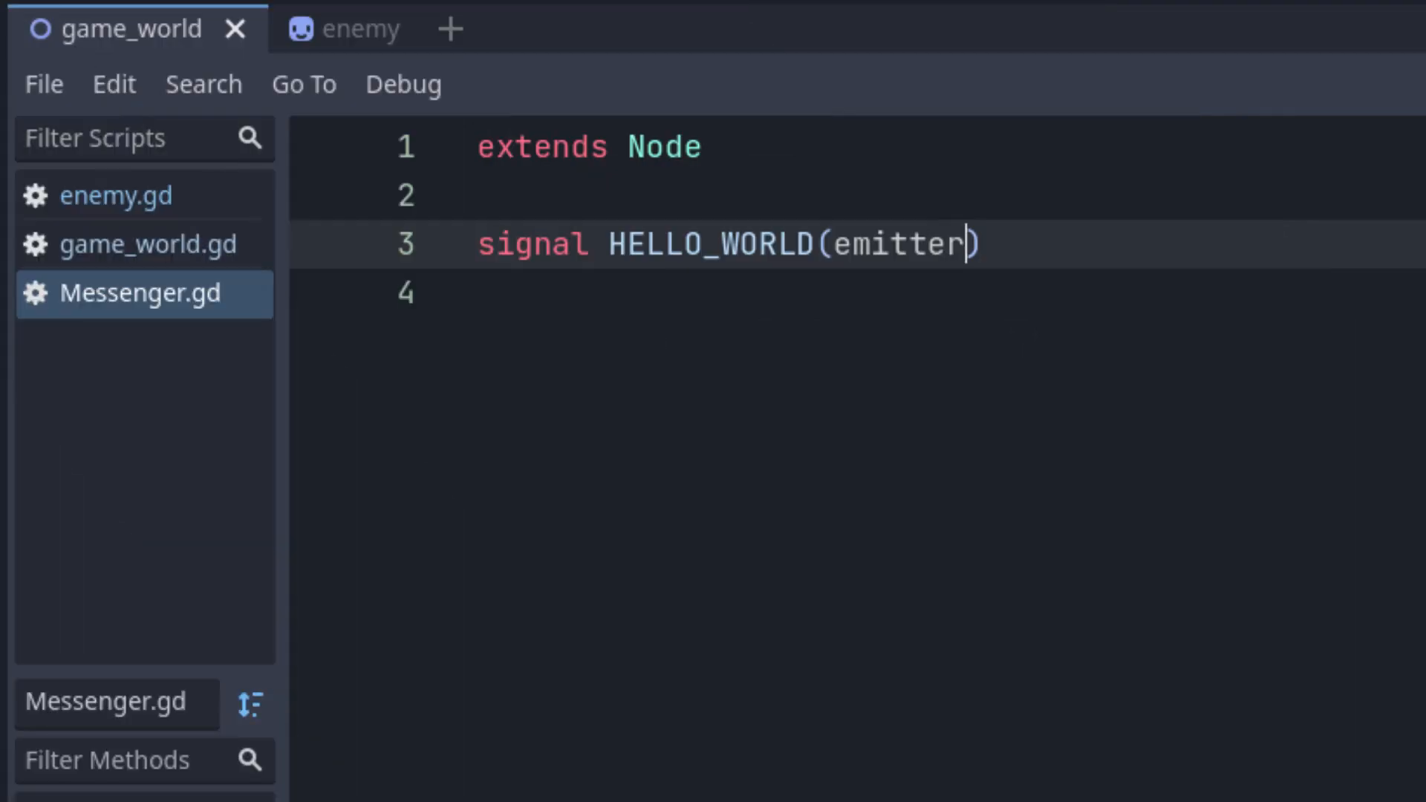
Switch to game_world.gd so its _ready can emit Messenger.HELLO_WORLD with self
left_click(148, 243)
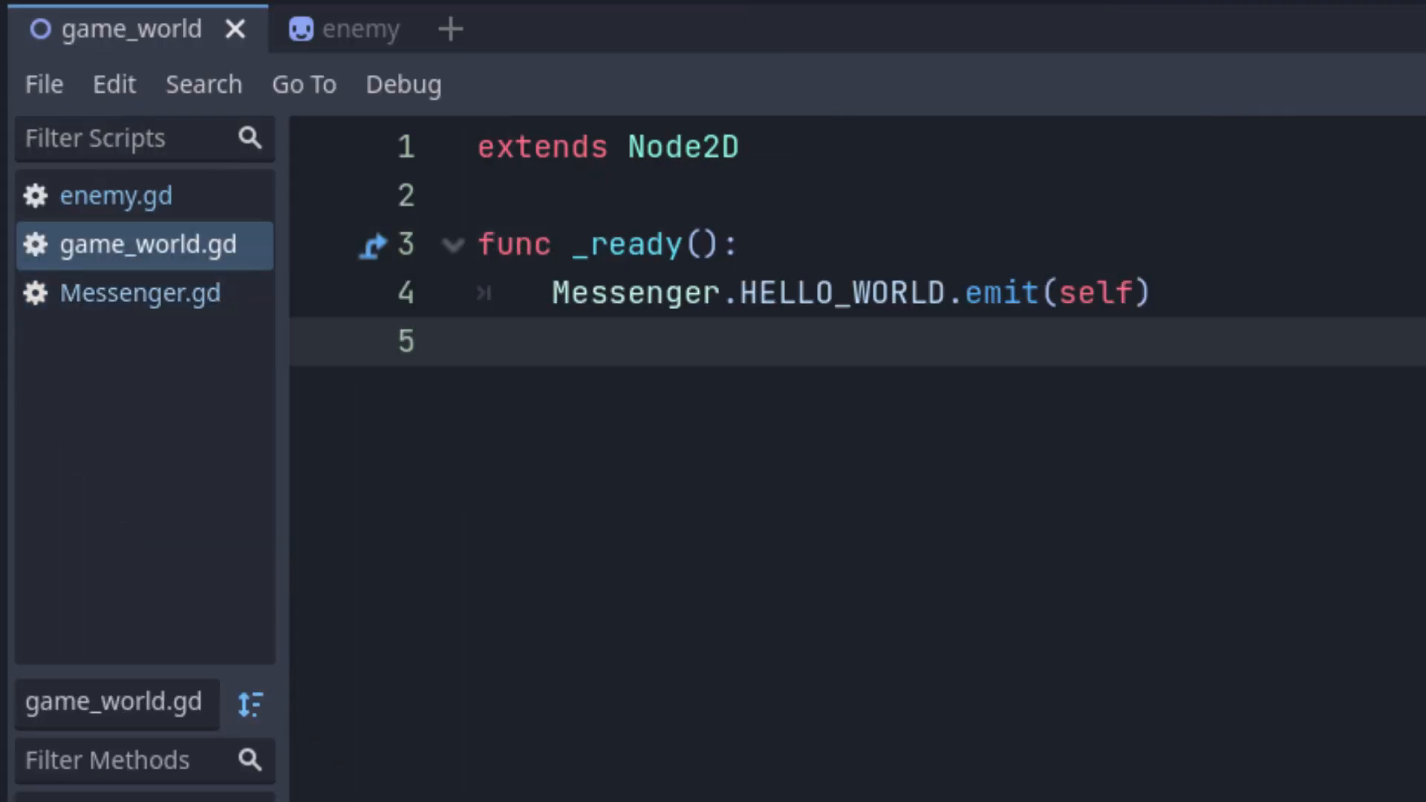
left_click(116, 196)
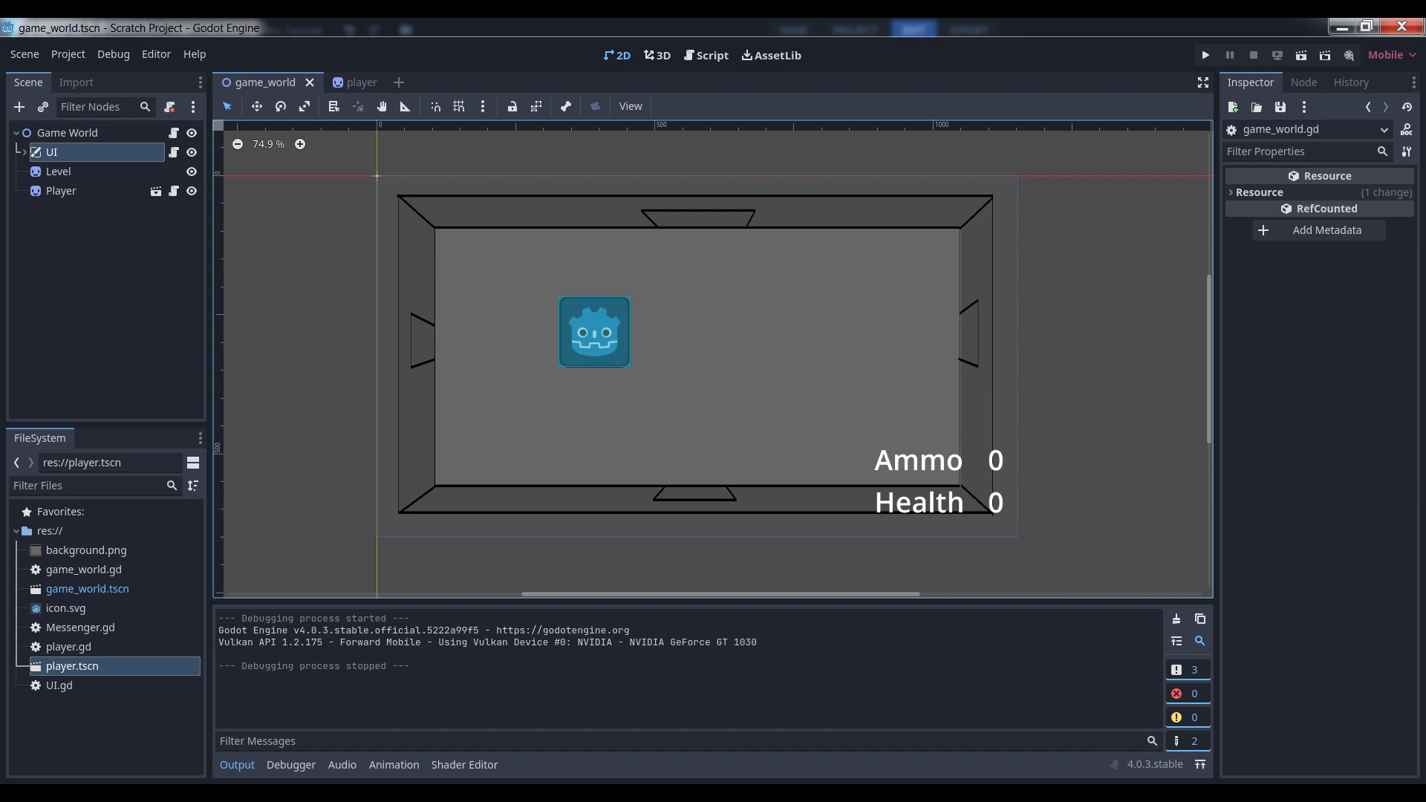
Show game_world.tscn in the 2D view with its UI, Level and Player nodes
left_click(710, 55)
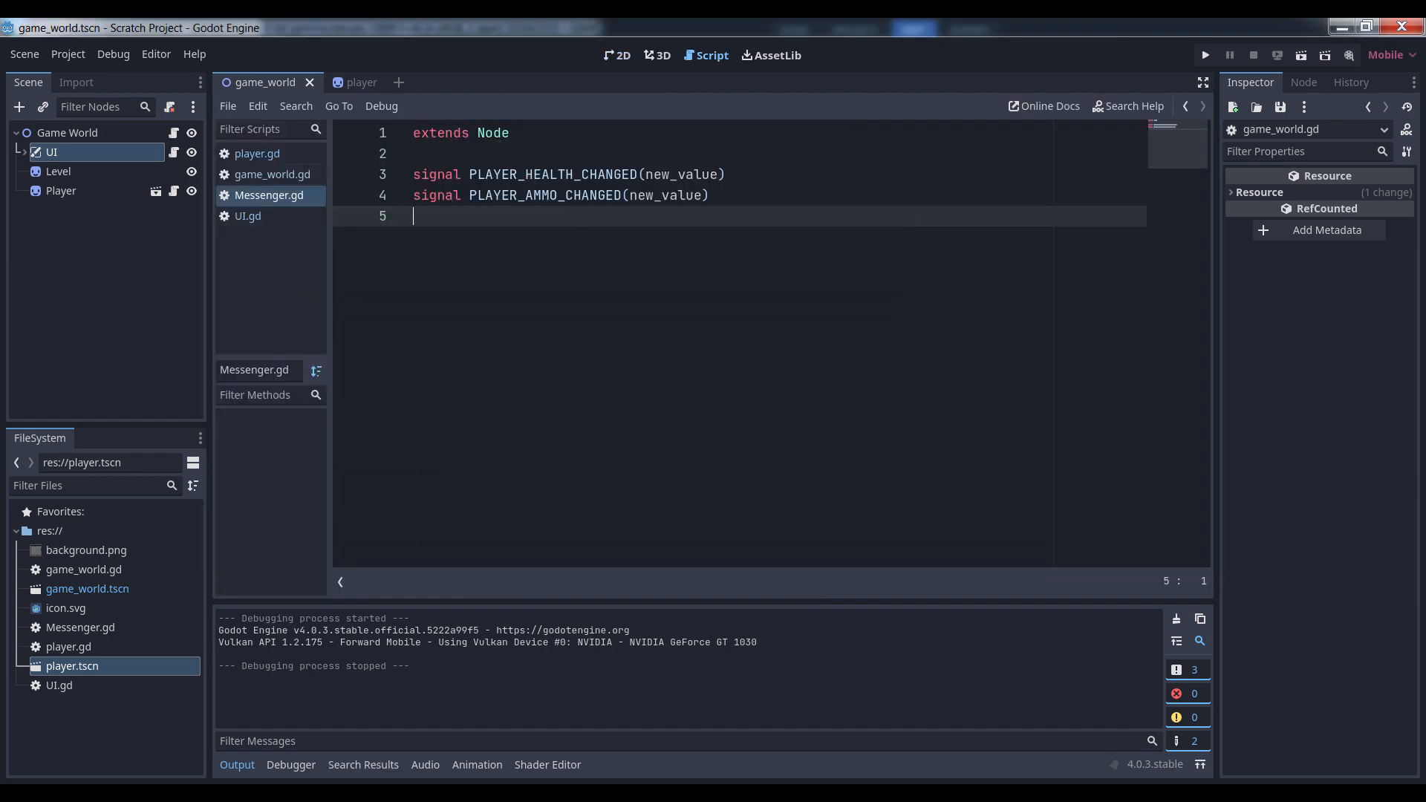